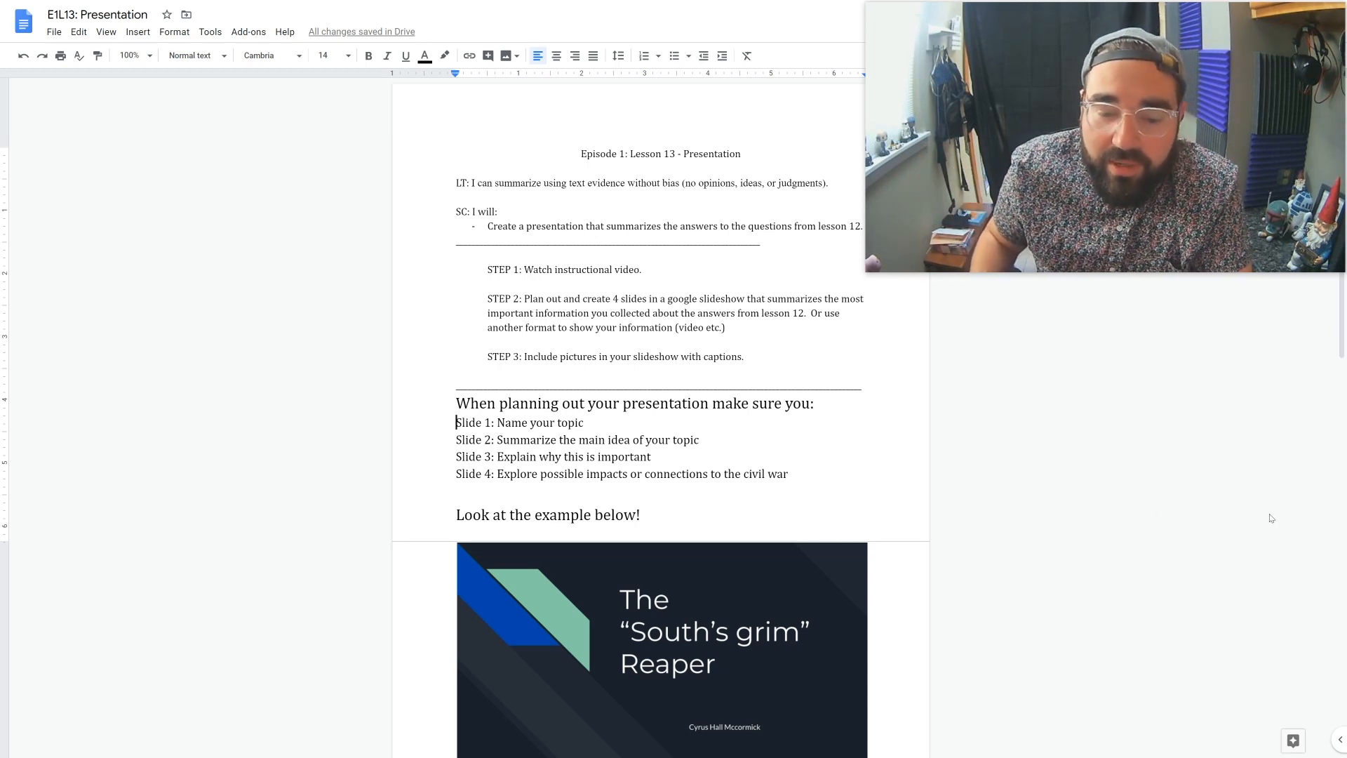
pyautogui.scroll(-3)
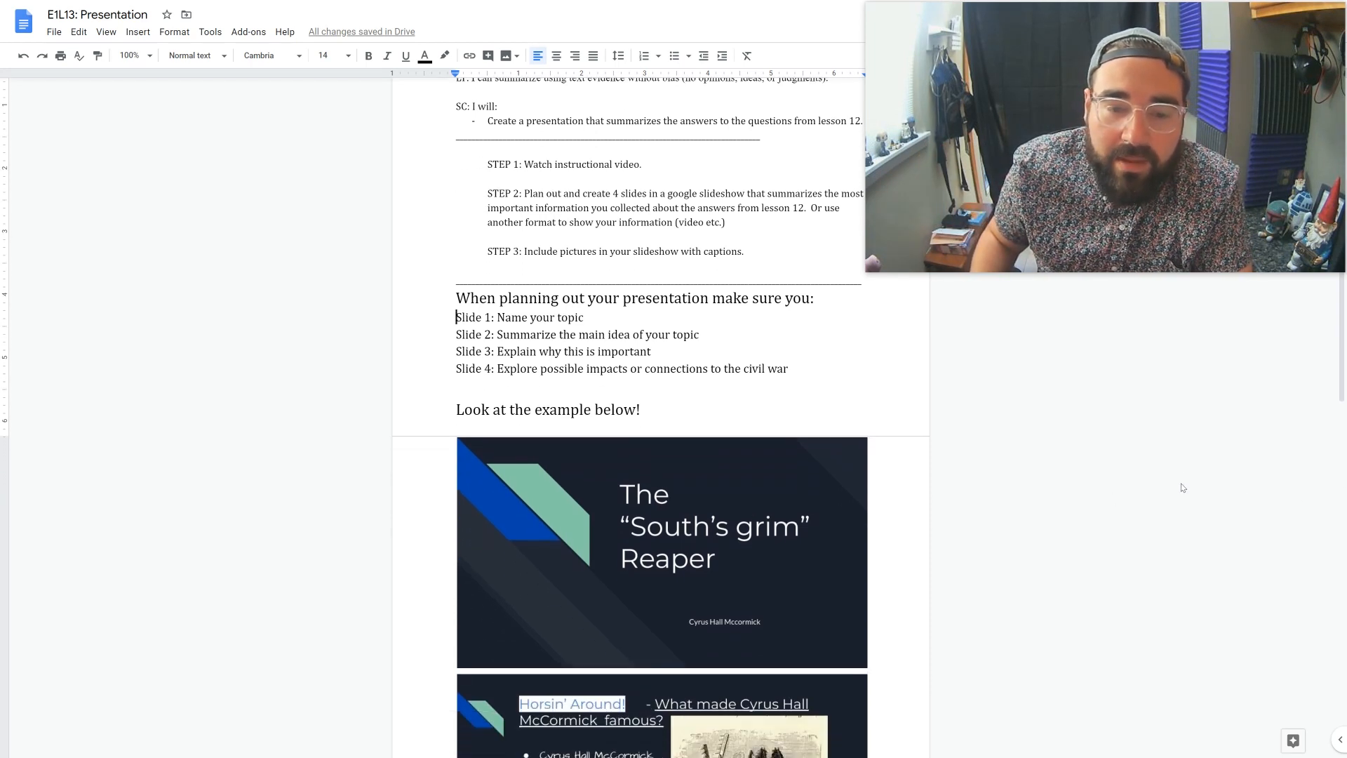
pyautogui.scroll(-3)
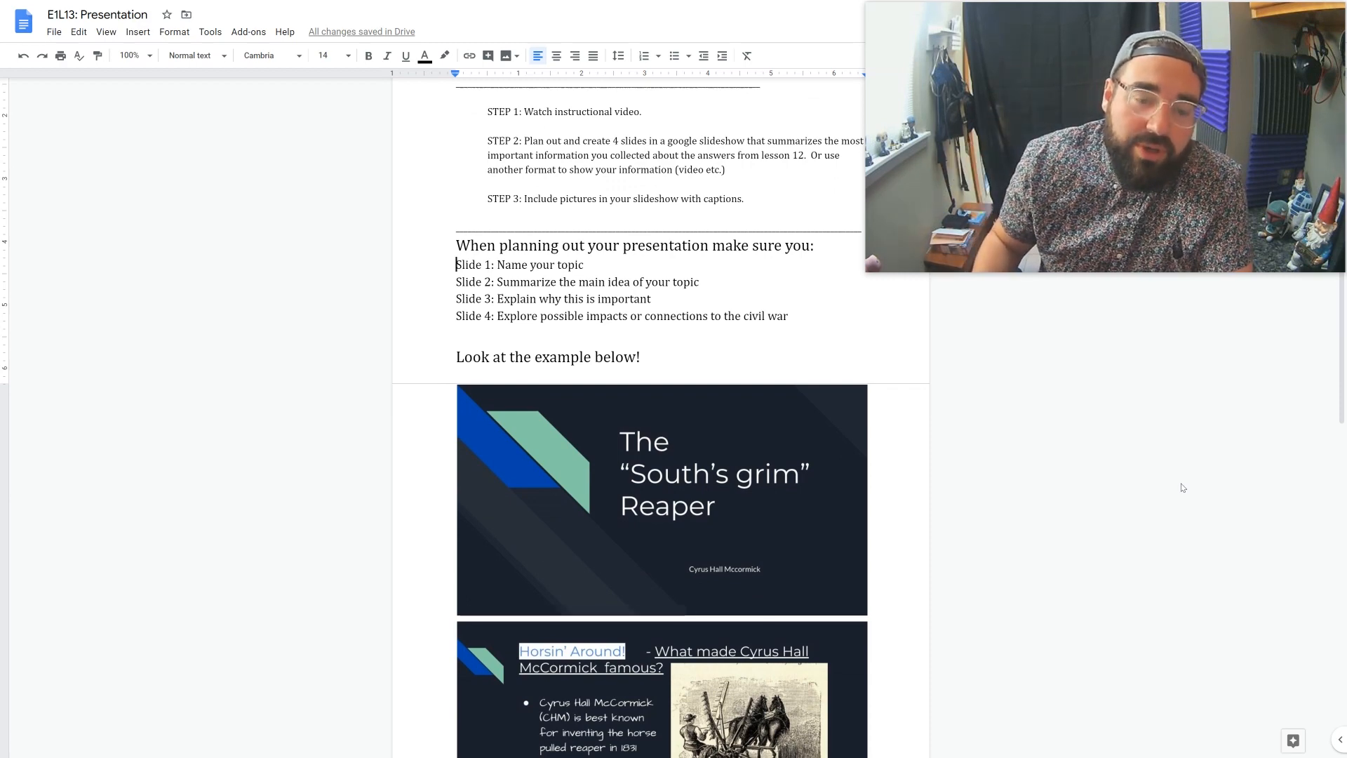
pyautogui.scroll(-3)
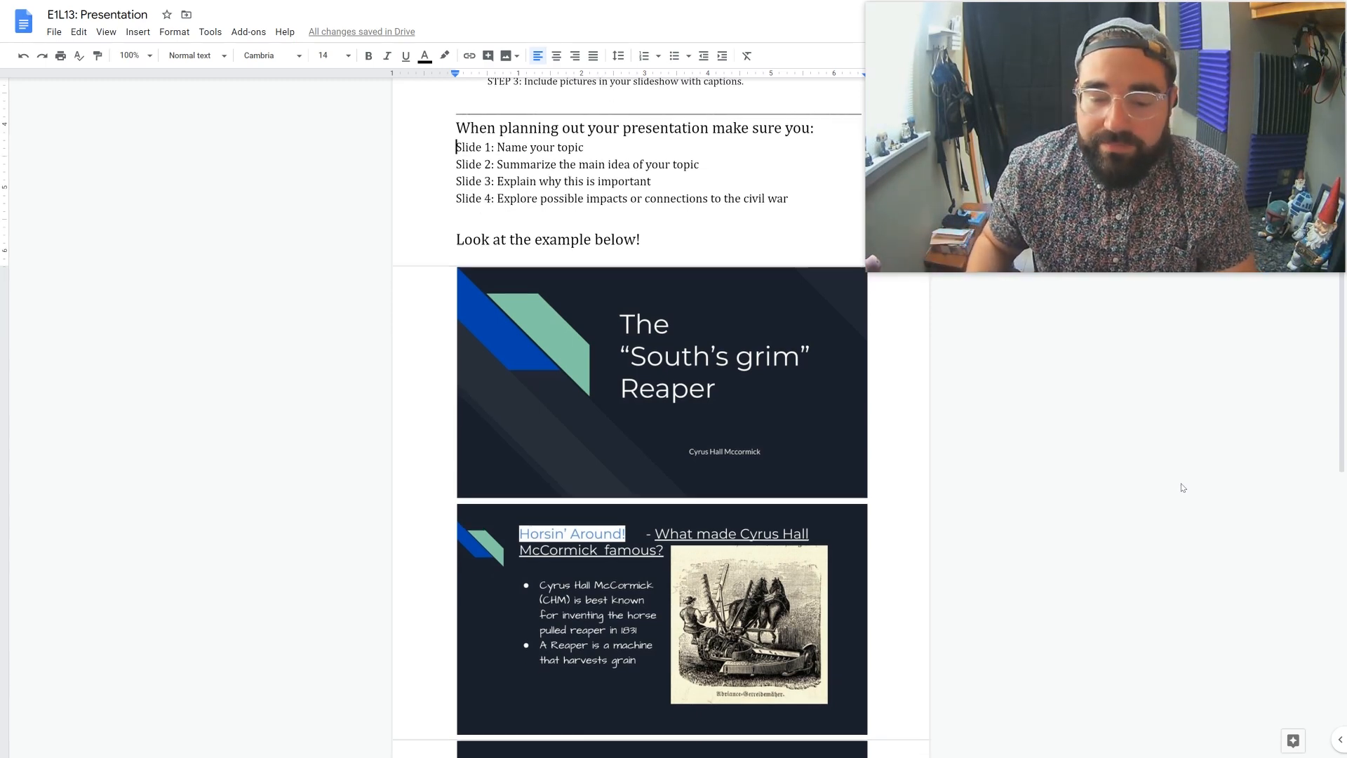
pyautogui.scroll(-3)
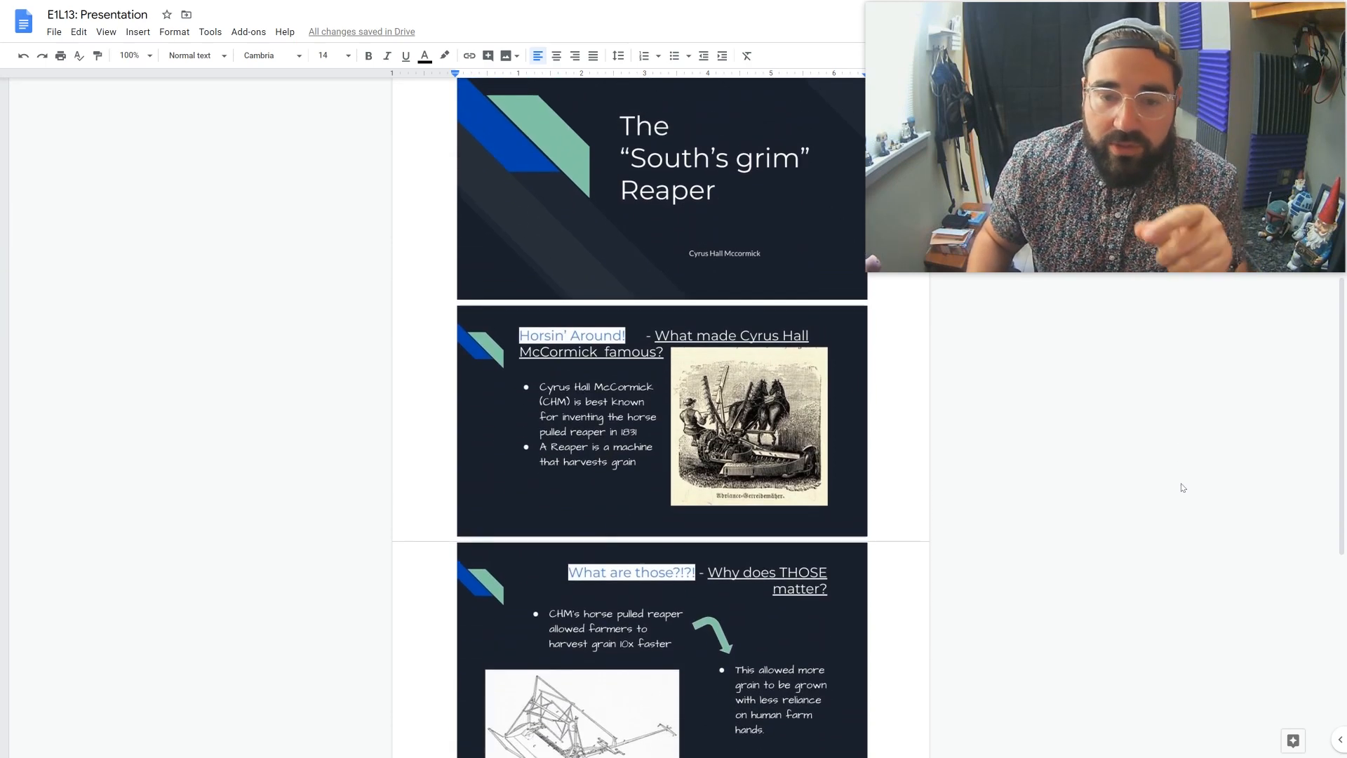
pyautogui.moveTo(1131, 468)
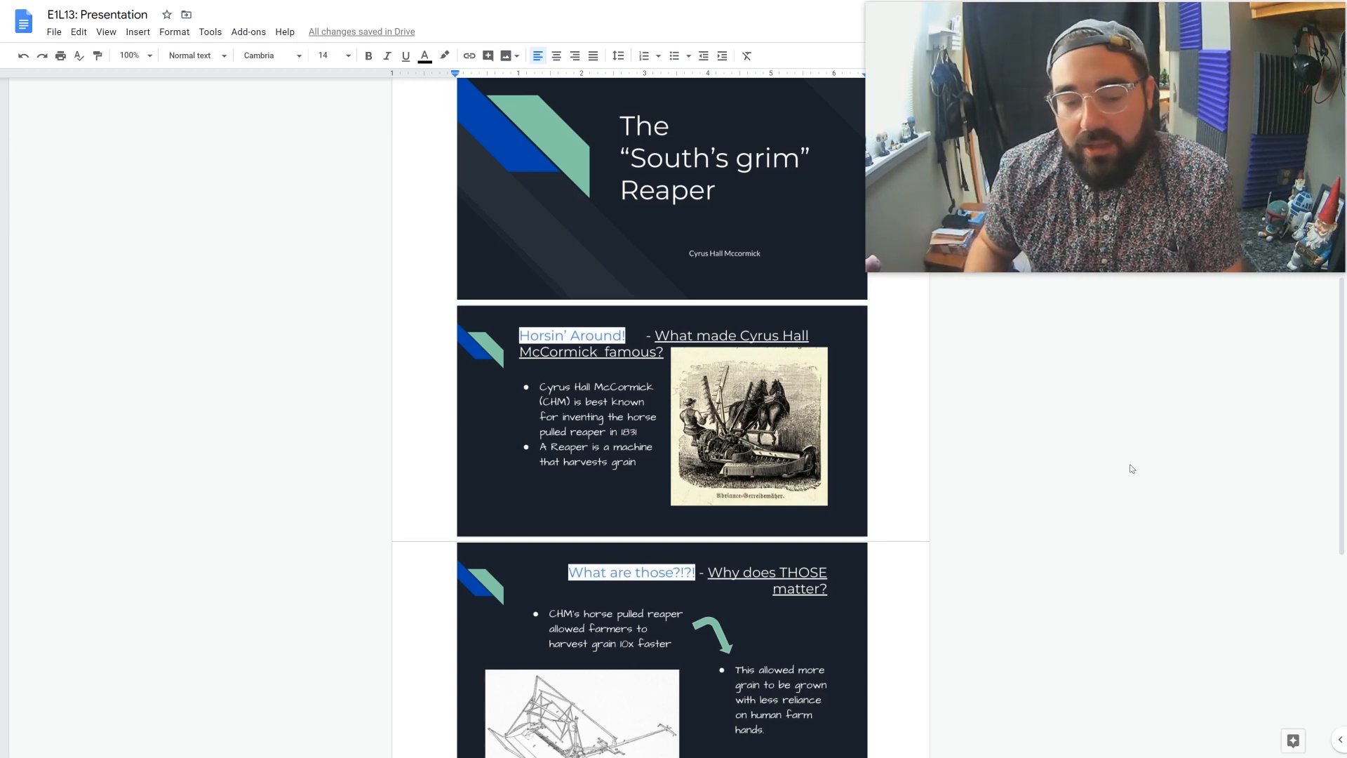
pyautogui.scroll(-3)
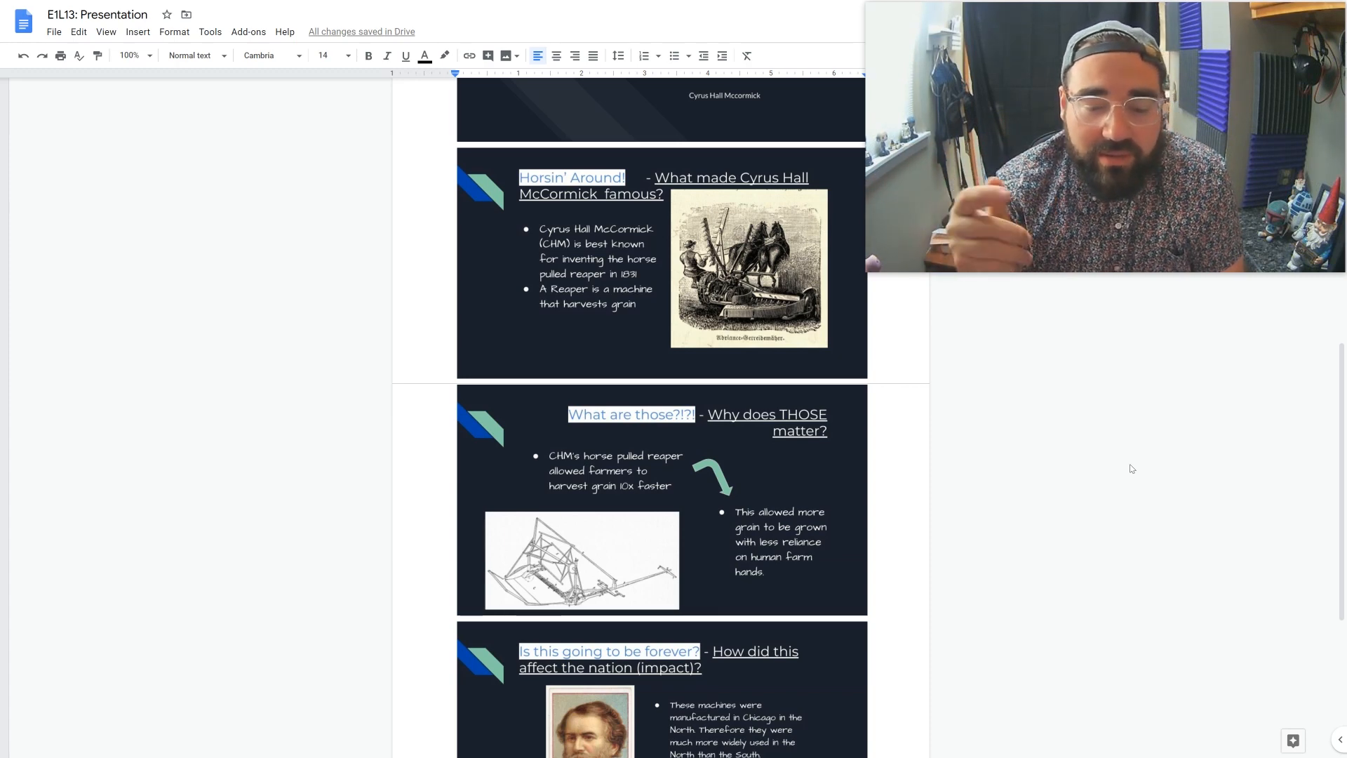
pyautogui.scroll(-3)
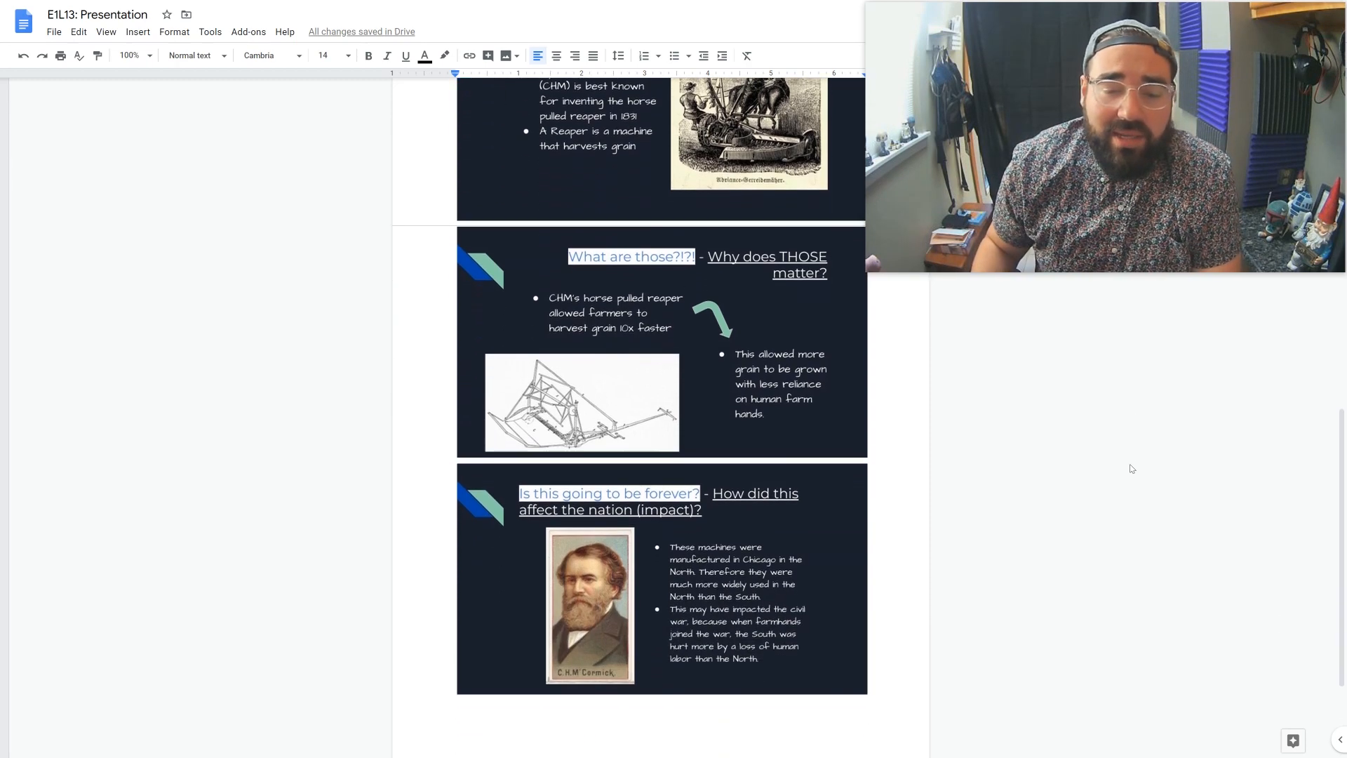
pyautogui.scroll(-3)
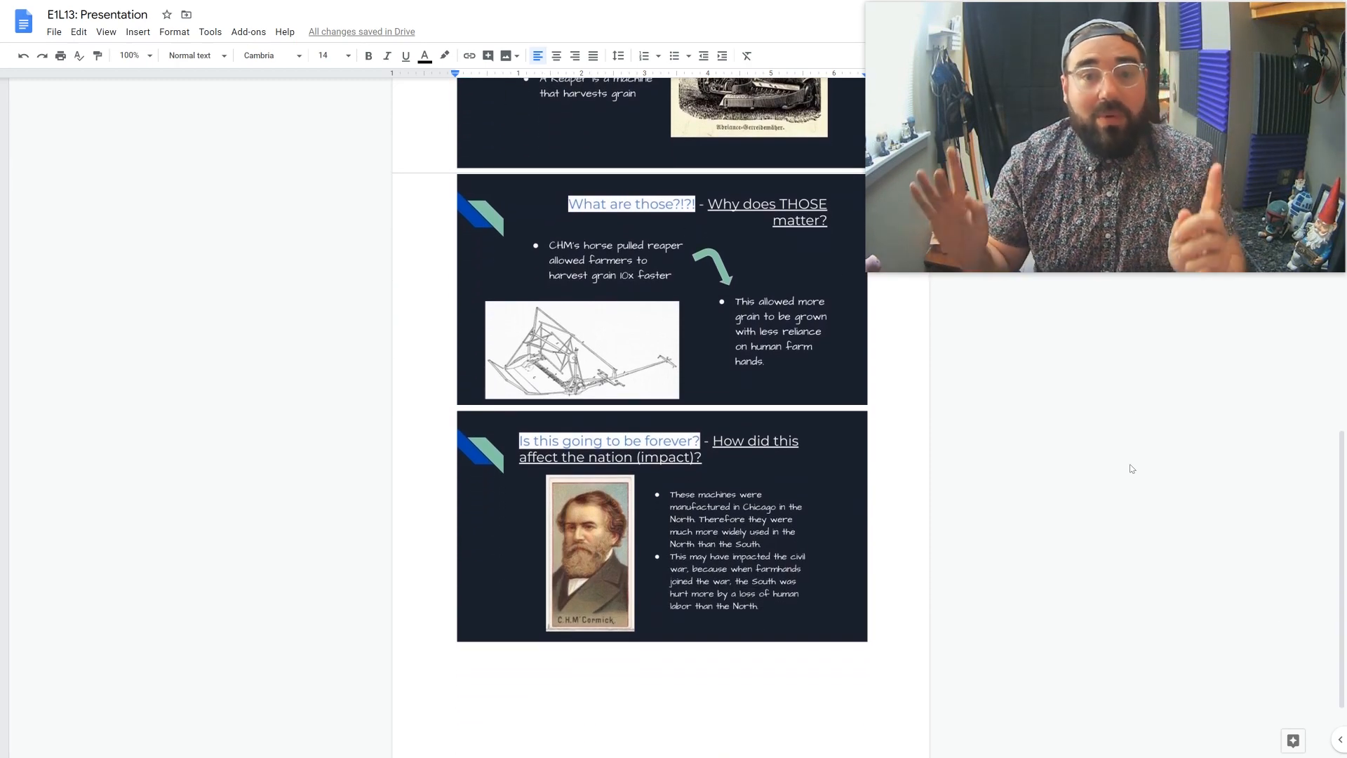